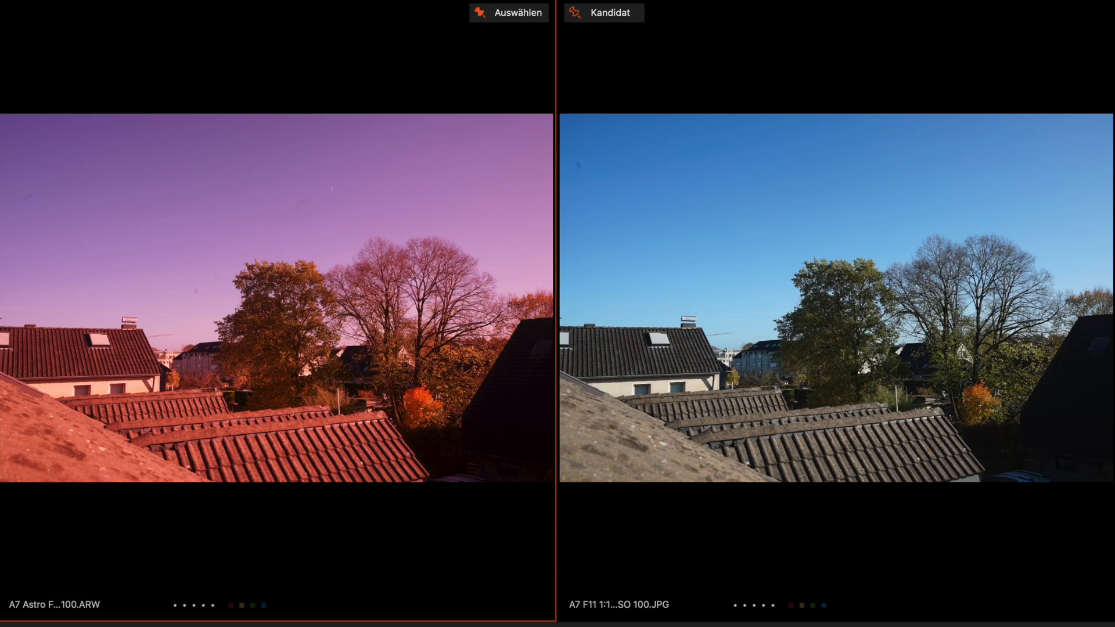
mouse_move(264, 277)
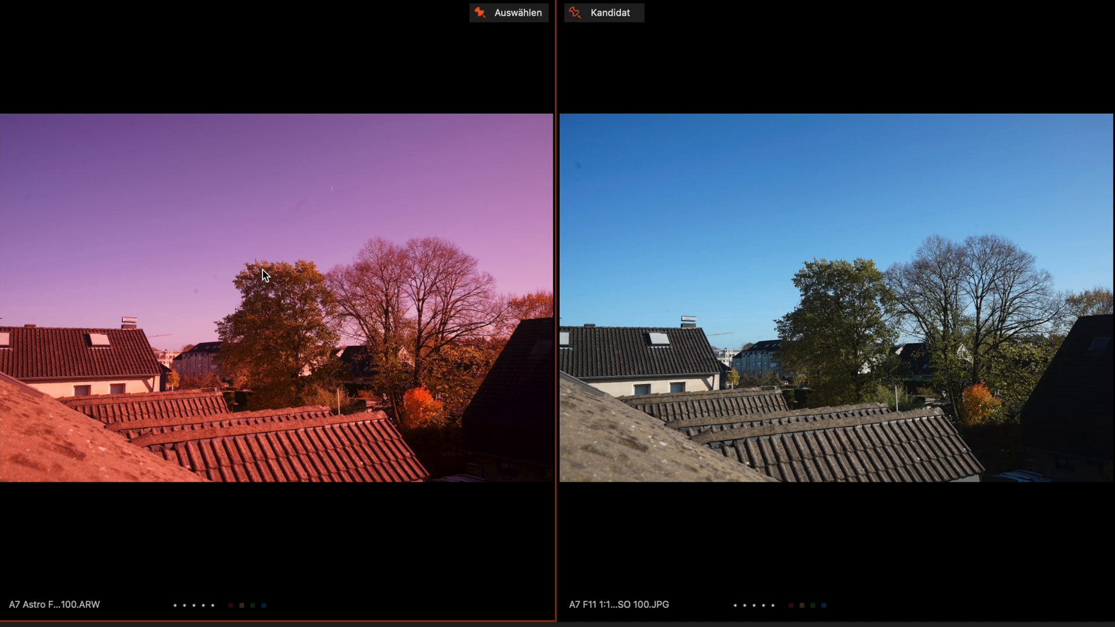
mouse_move(360, 241)
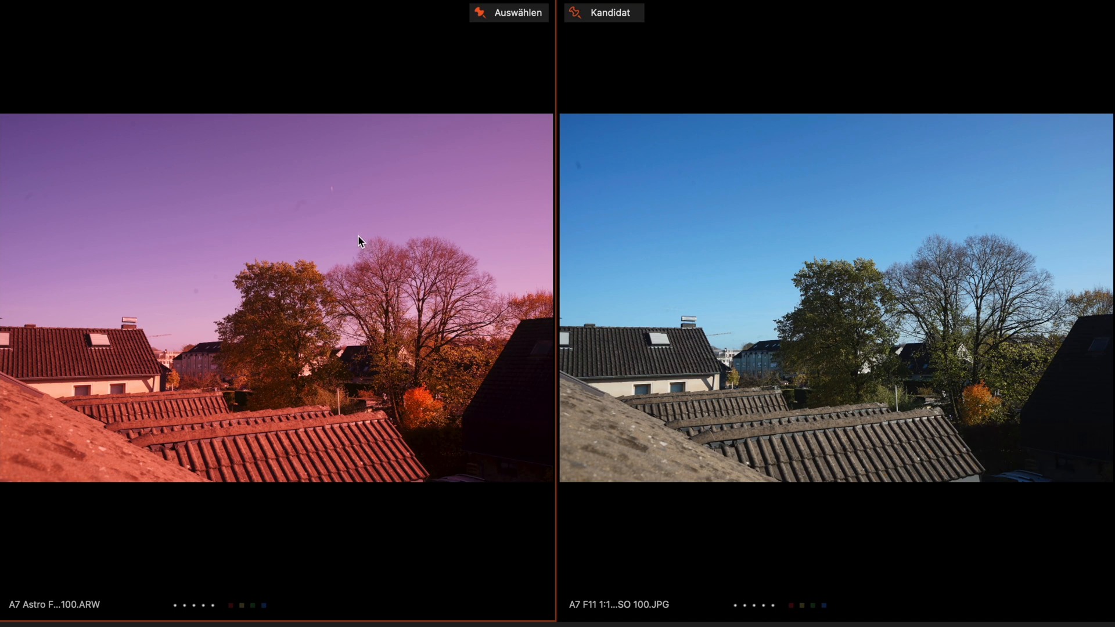
mouse_move(753, 332)
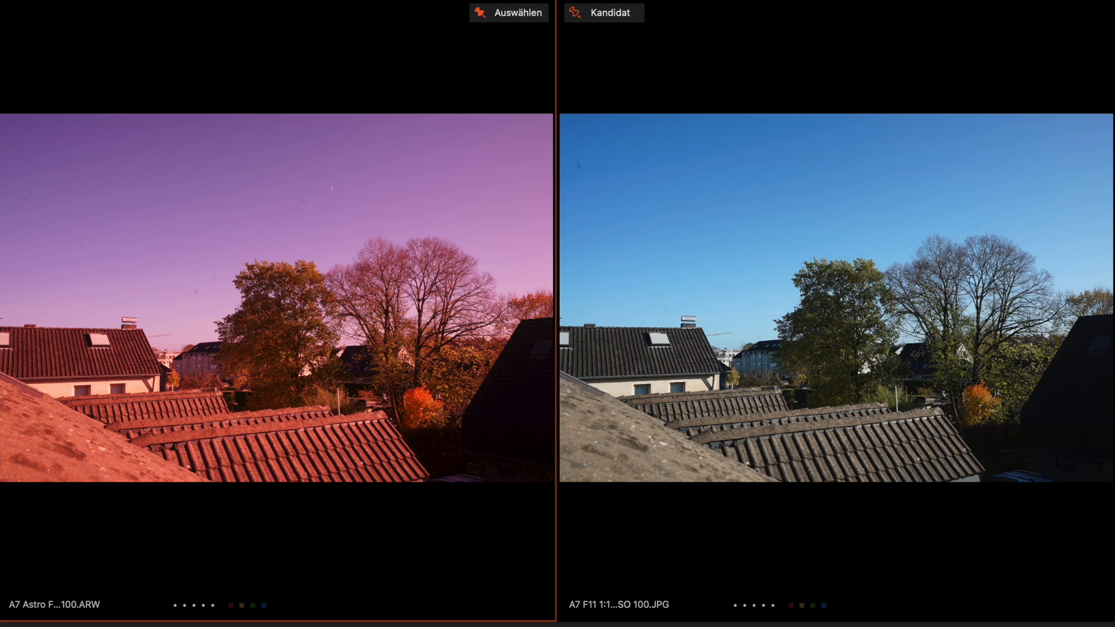
mouse_move(611, 346)
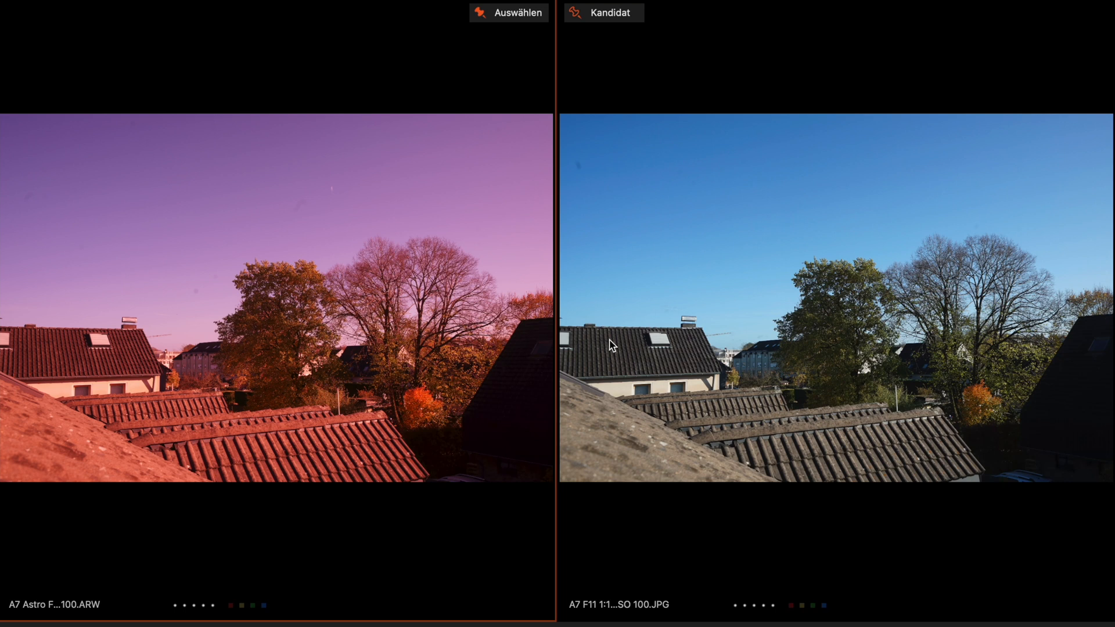
mouse_move(282, 374)
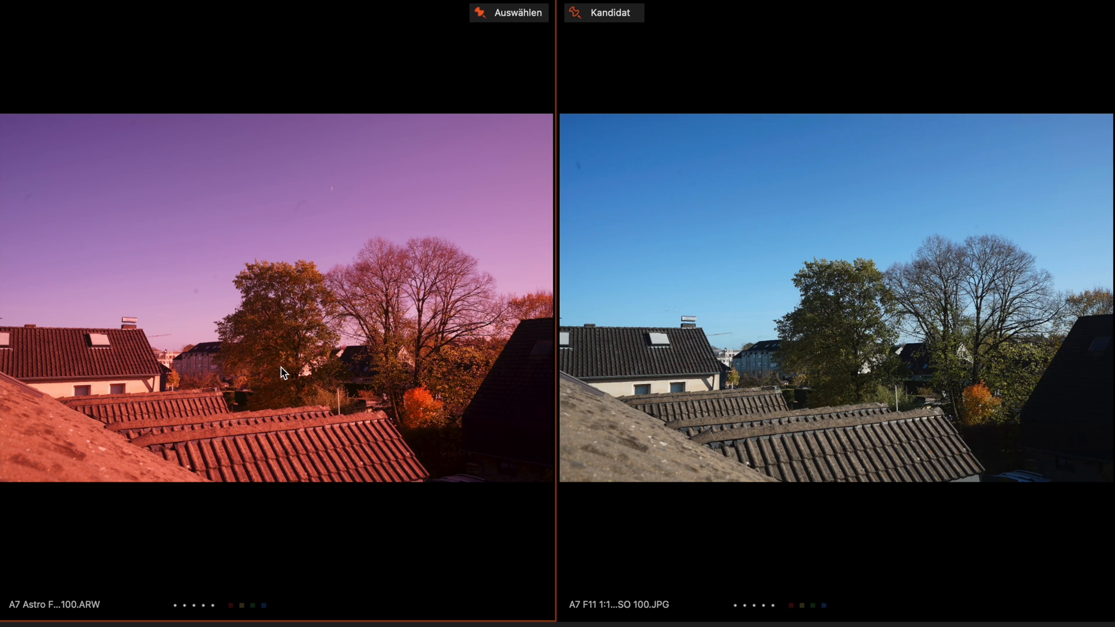
mouse_move(240, 399)
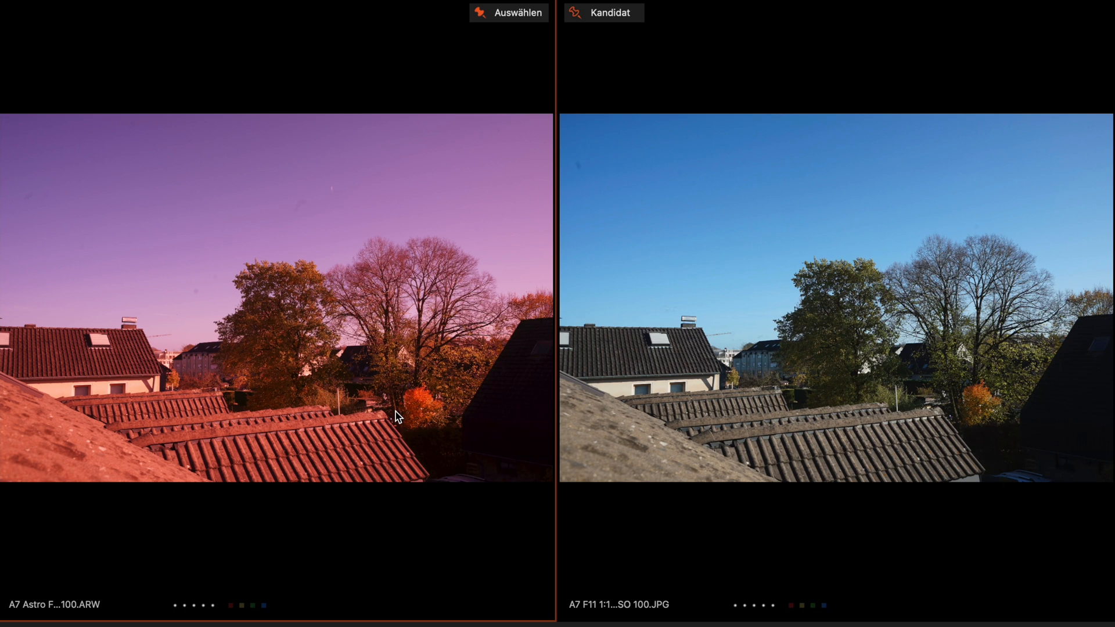
mouse_move(354, 440)
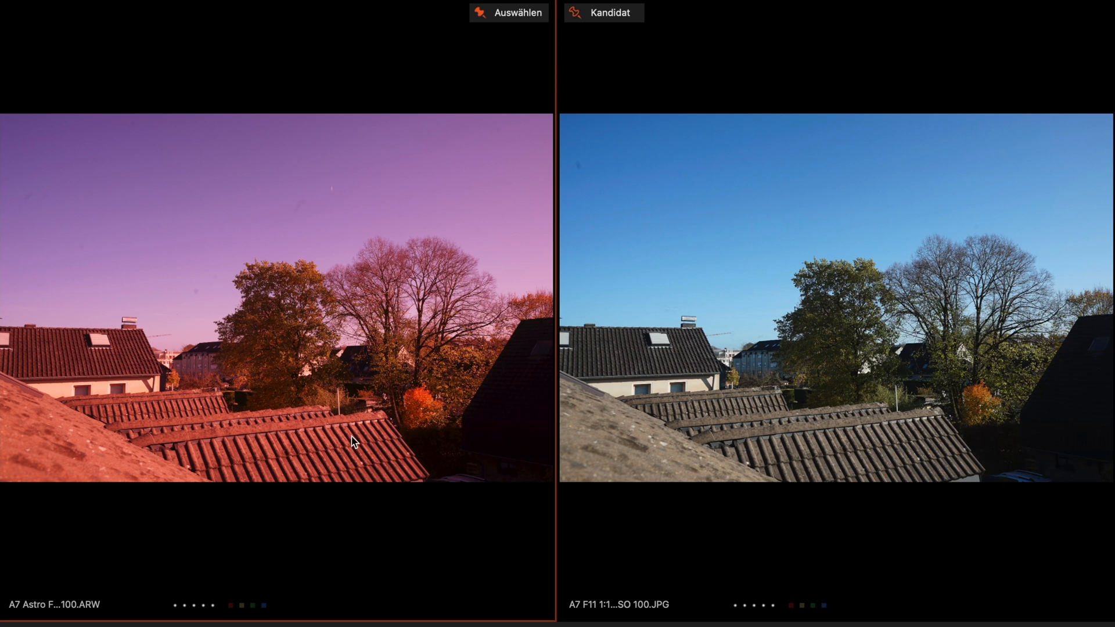
mouse_move(389, 546)
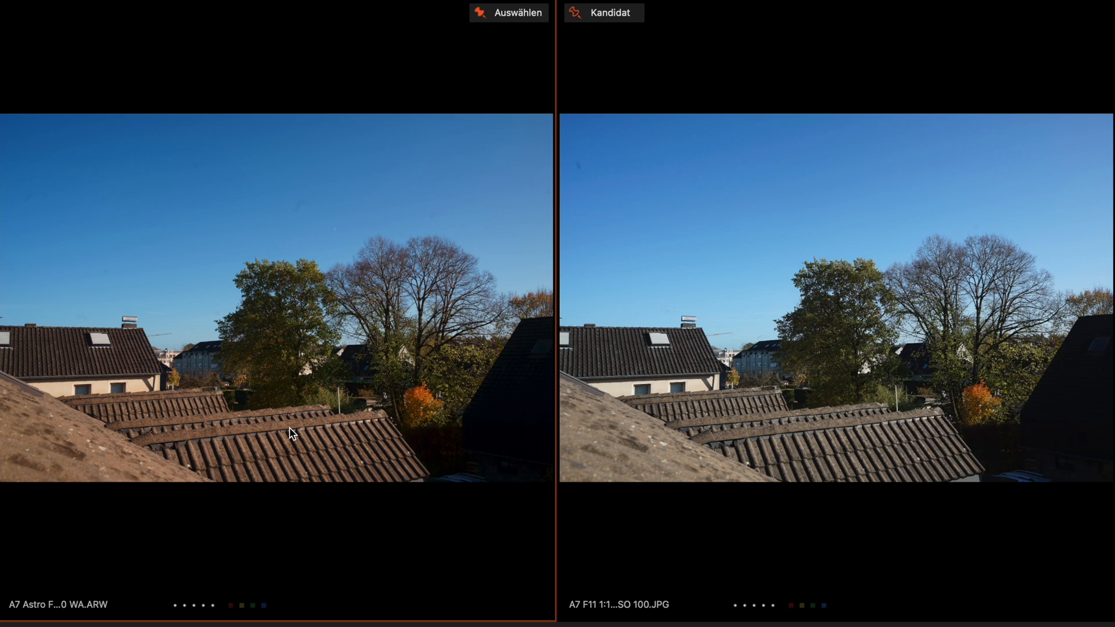
mouse_move(299, 444)
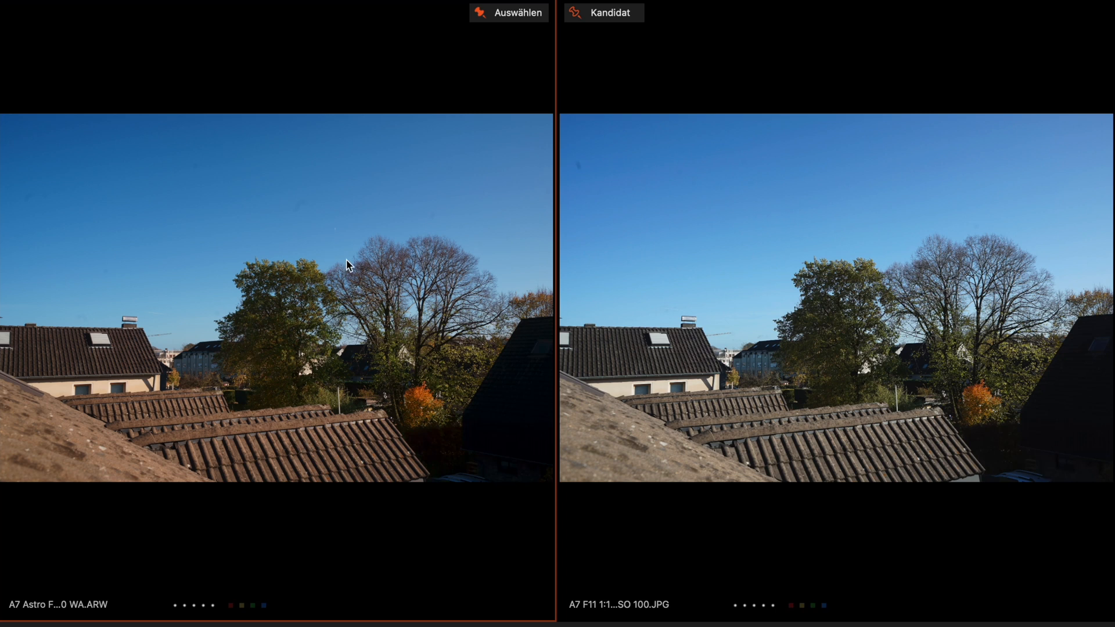
mouse_move(716, 323)
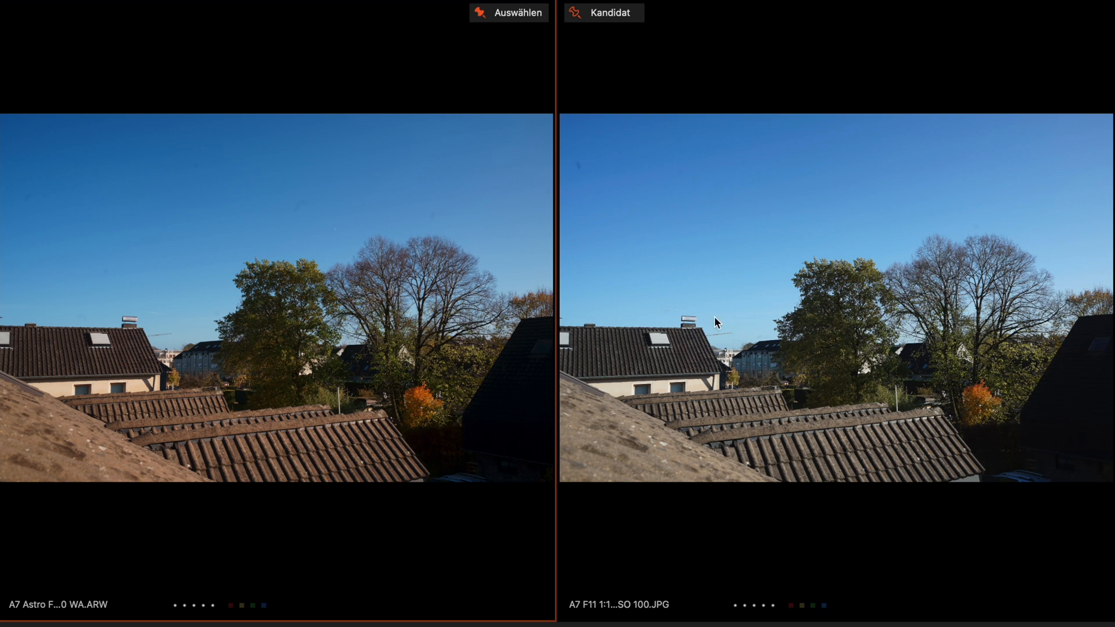
mouse_move(330, 308)
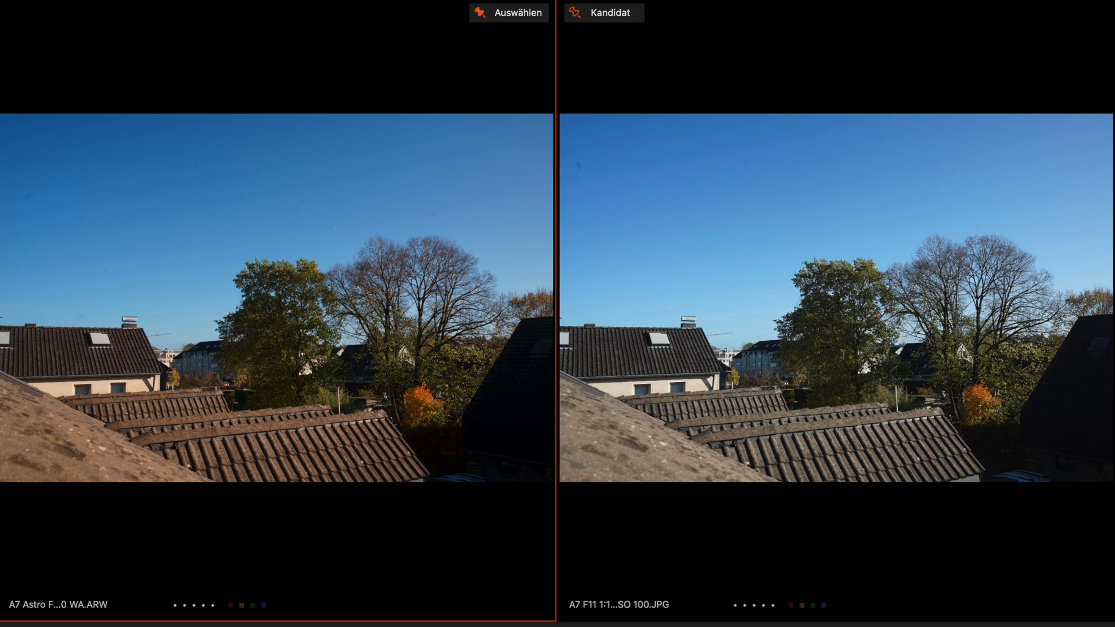
mouse_move(624, 384)
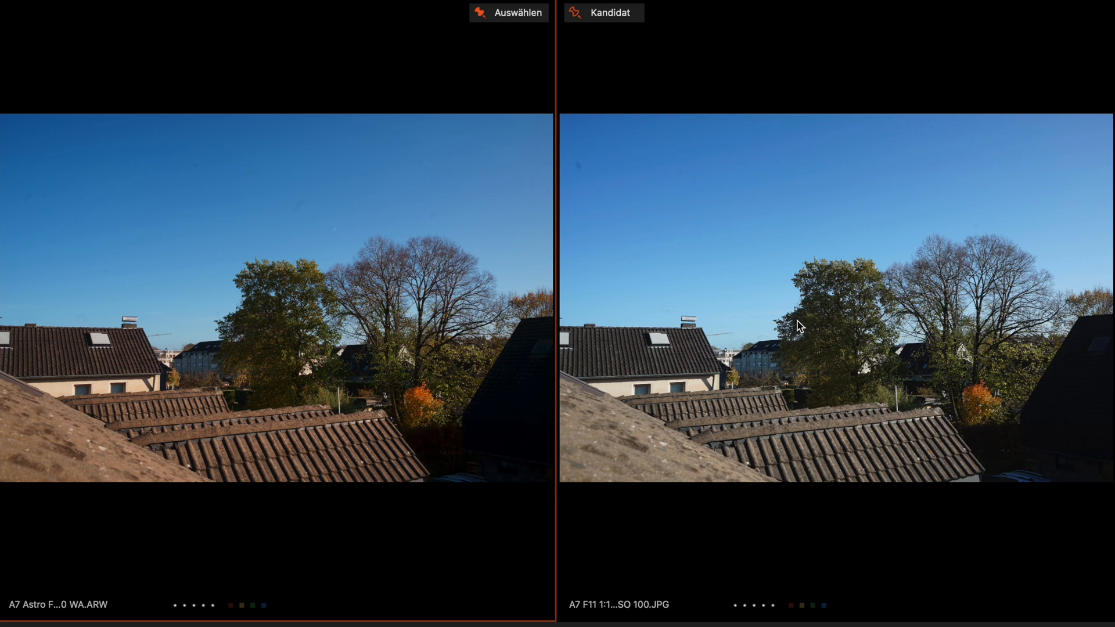
mouse_move(340, 289)
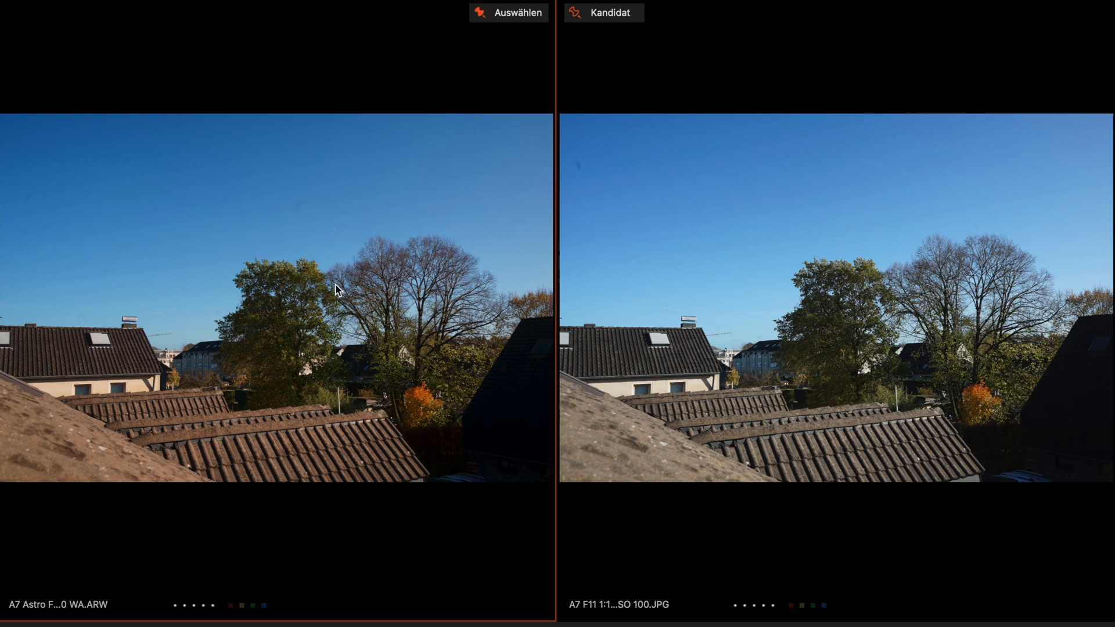
mouse_move(265, 310)
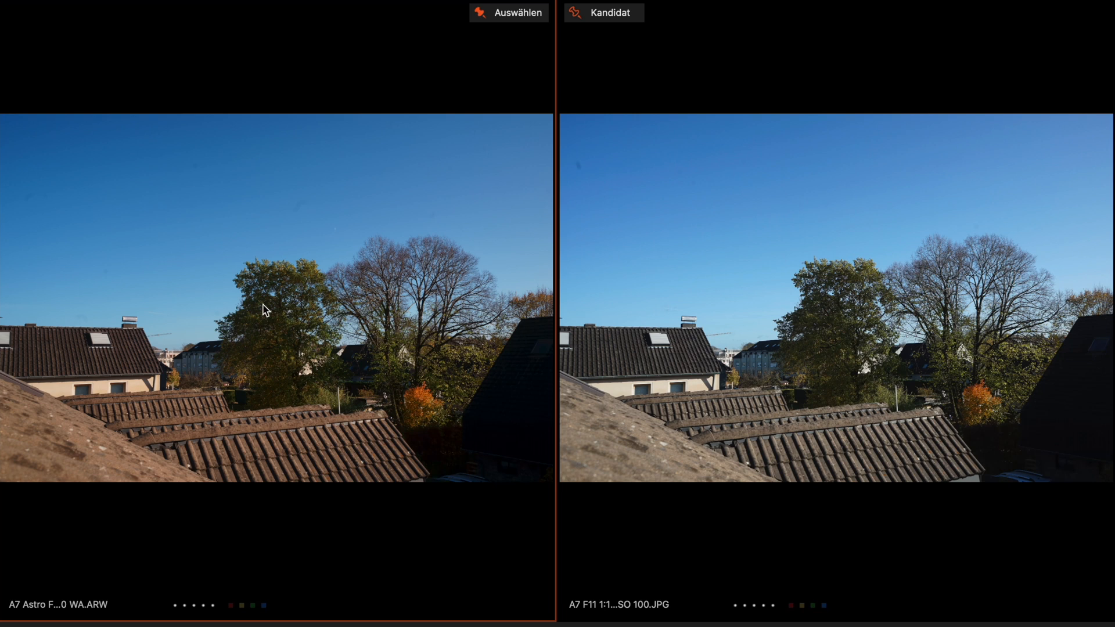
mouse_move(338, 263)
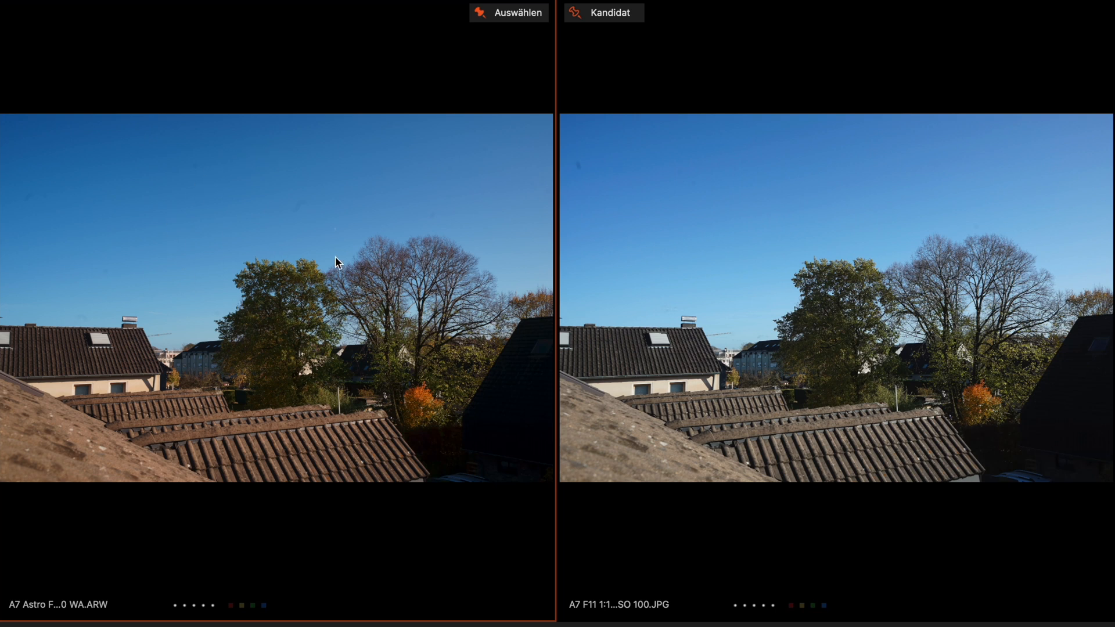
mouse_move(456, 227)
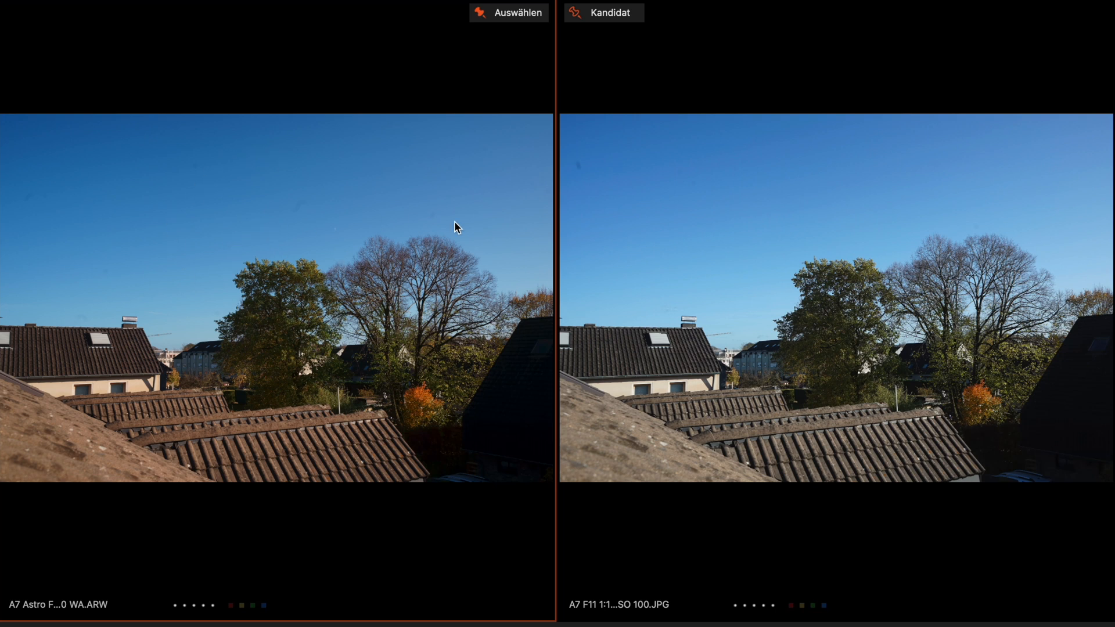
mouse_move(396, 446)
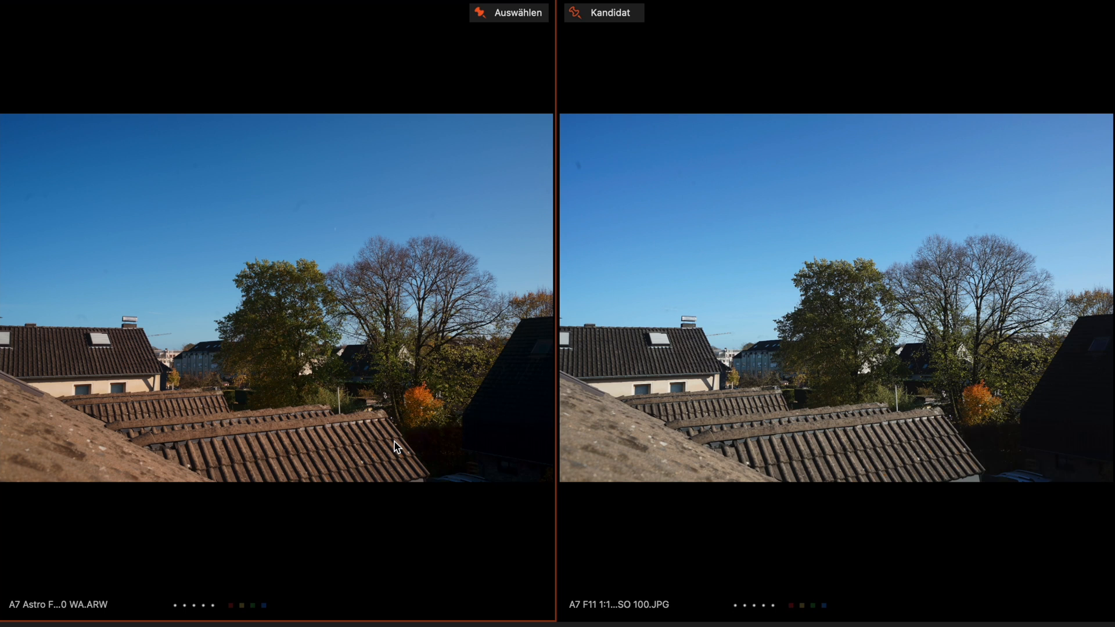
mouse_move(242, 355)
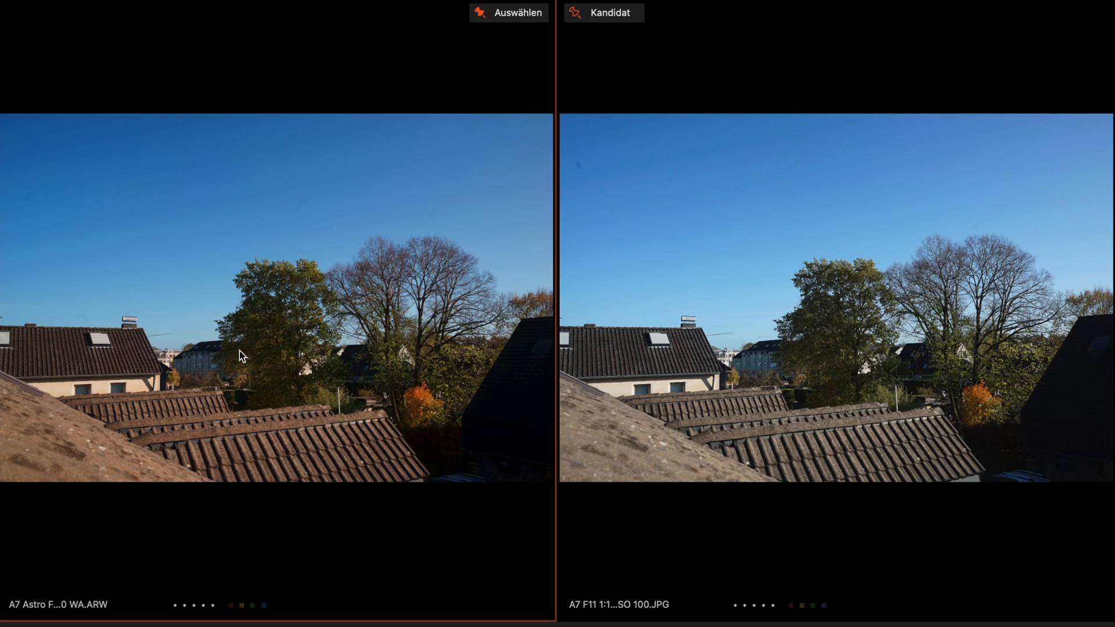
mouse_move(370, 326)
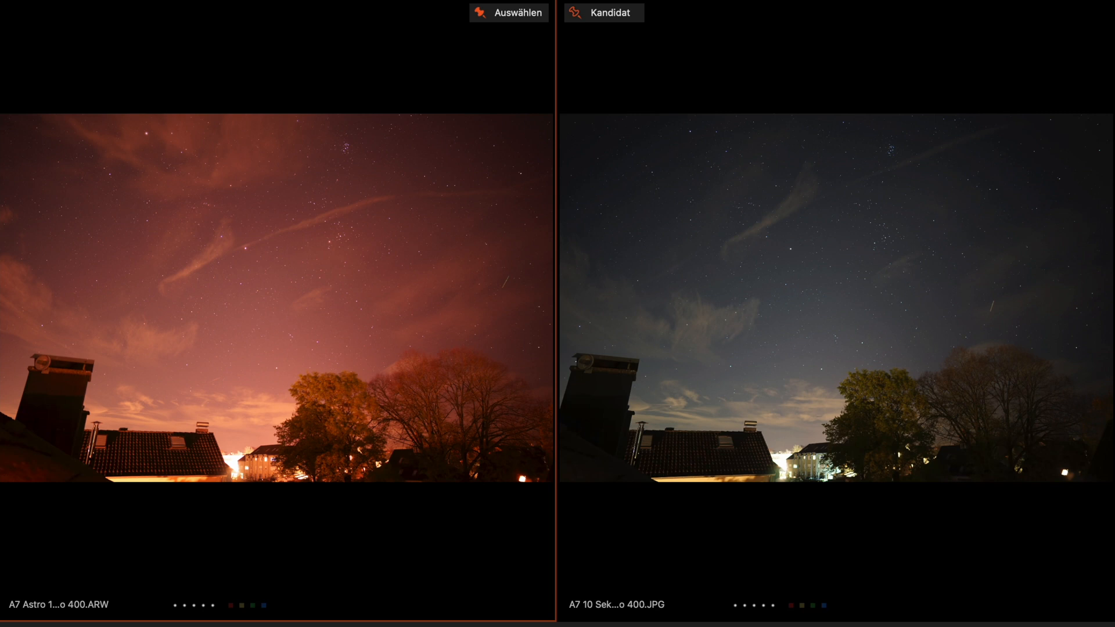
mouse_move(100, 500)
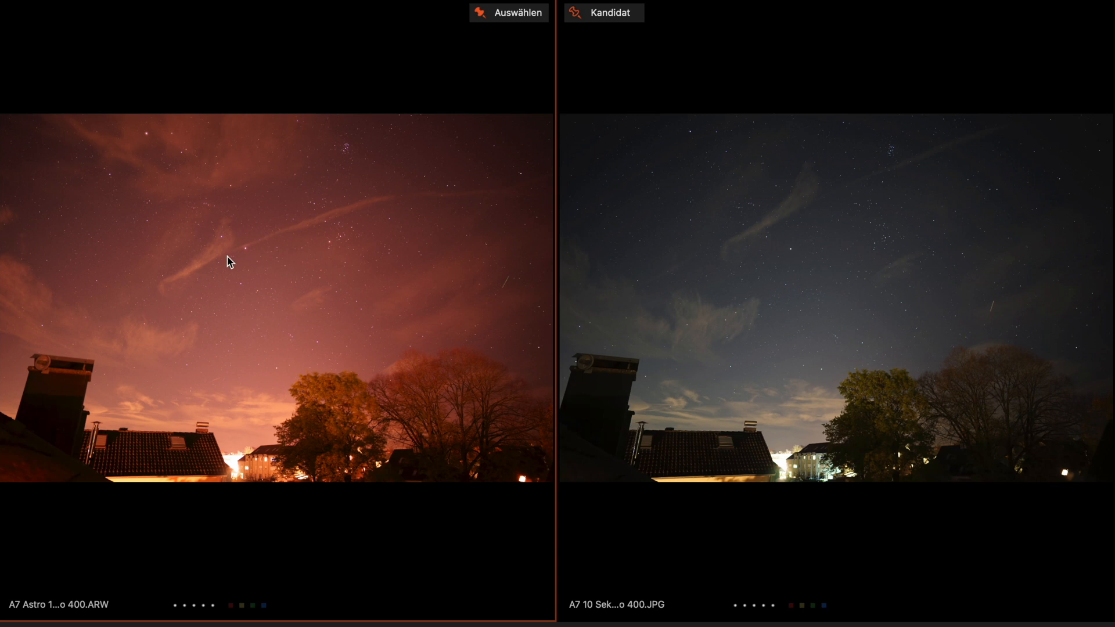
mouse_move(299, 247)
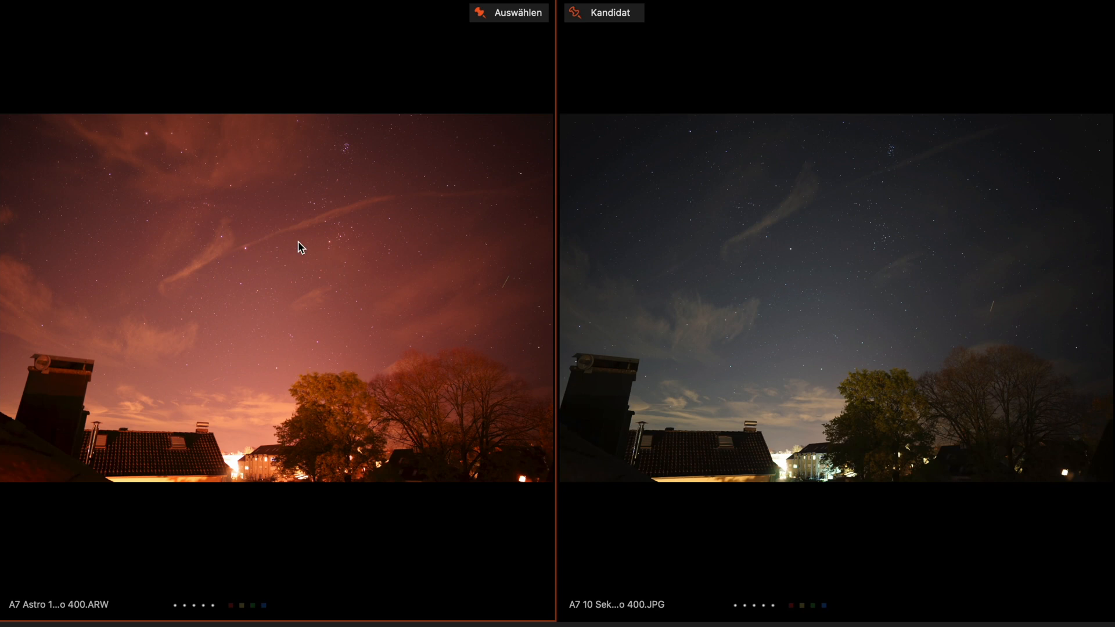
mouse_move(273, 449)
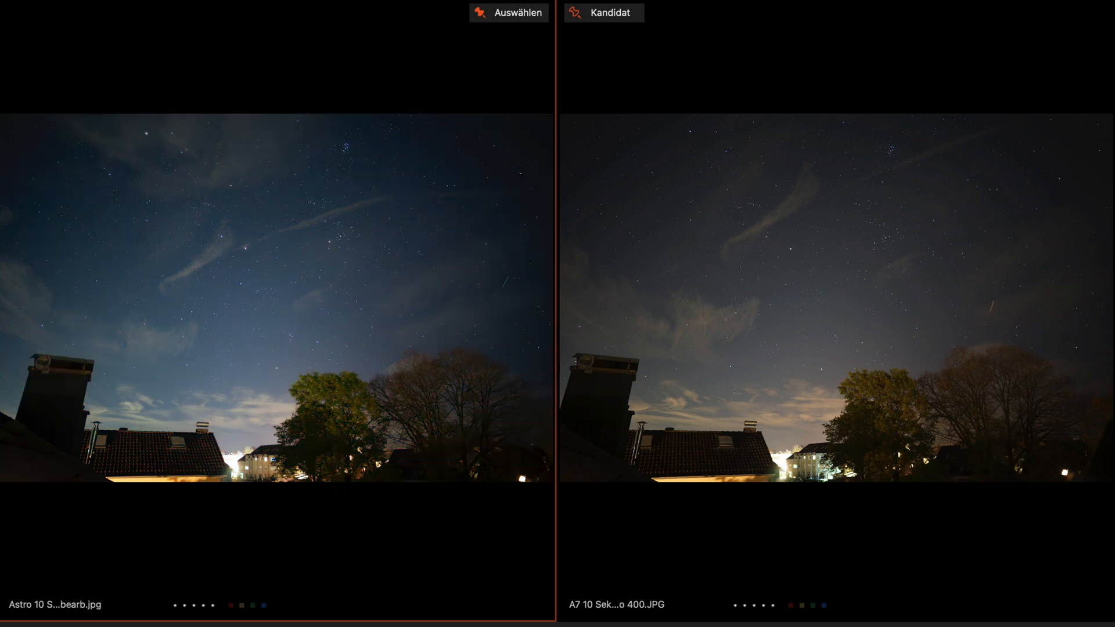
mouse_move(321, 300)
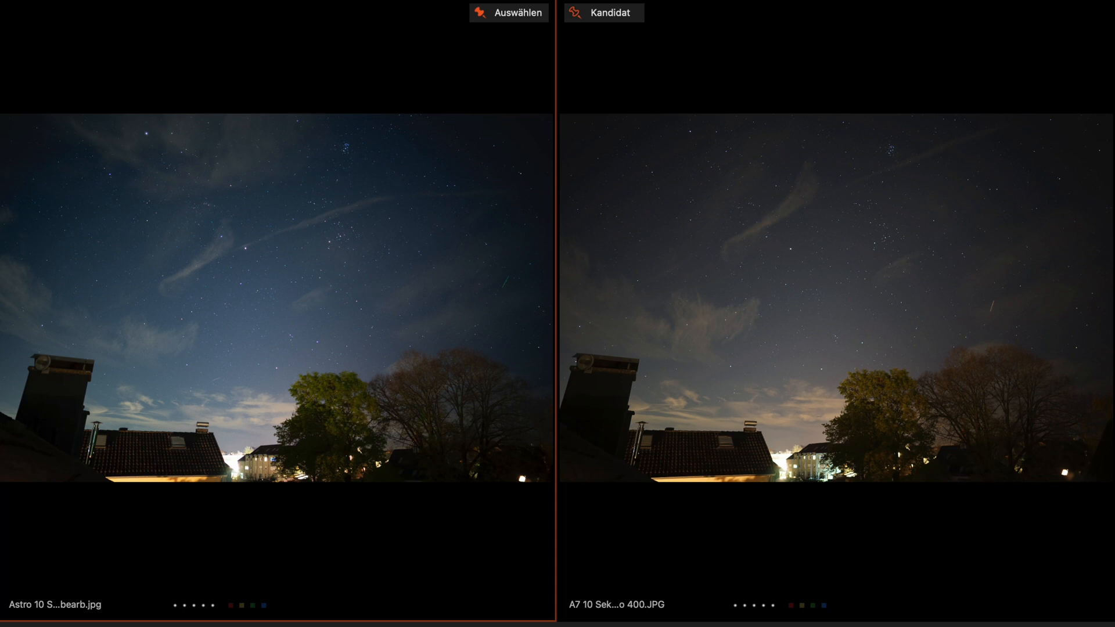
mouse_move(250, 279)
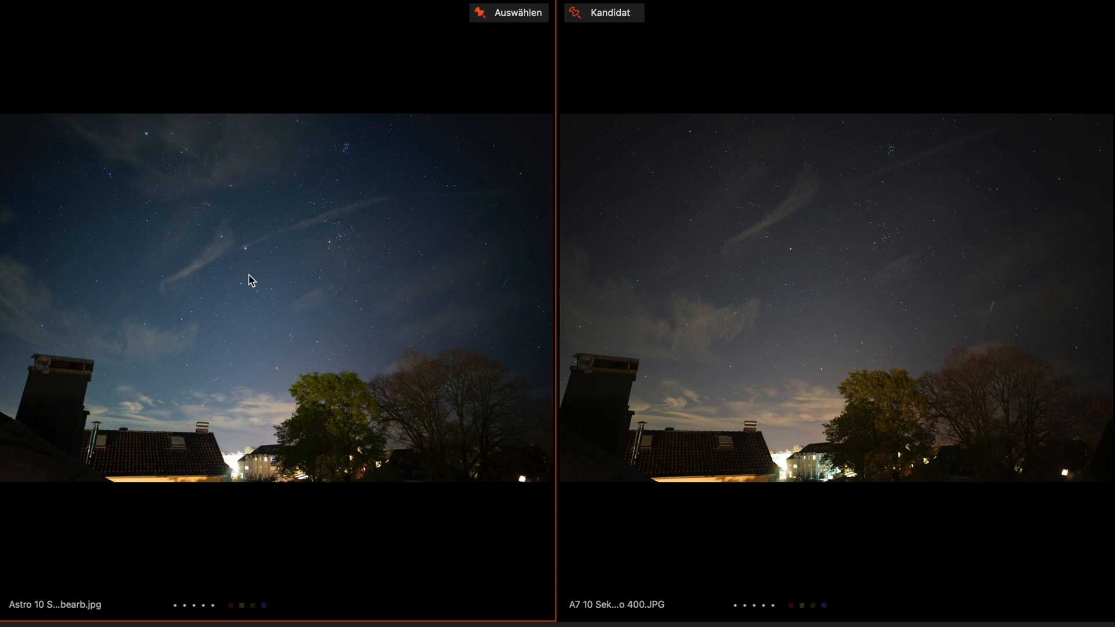
mouse_move(338, 396)
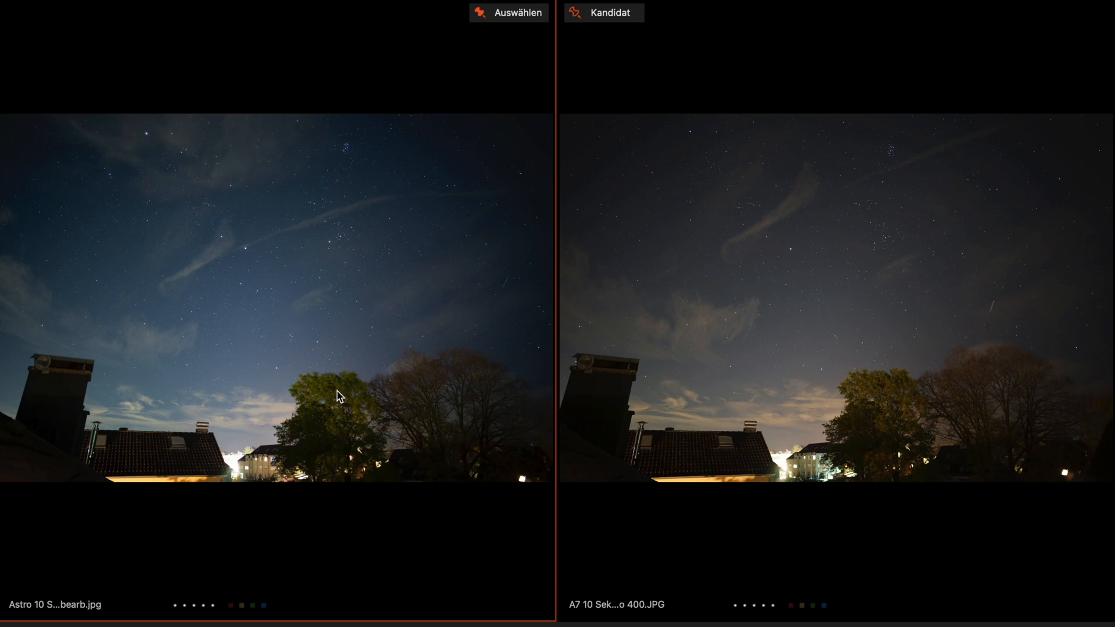
mouse_move(422, 321)
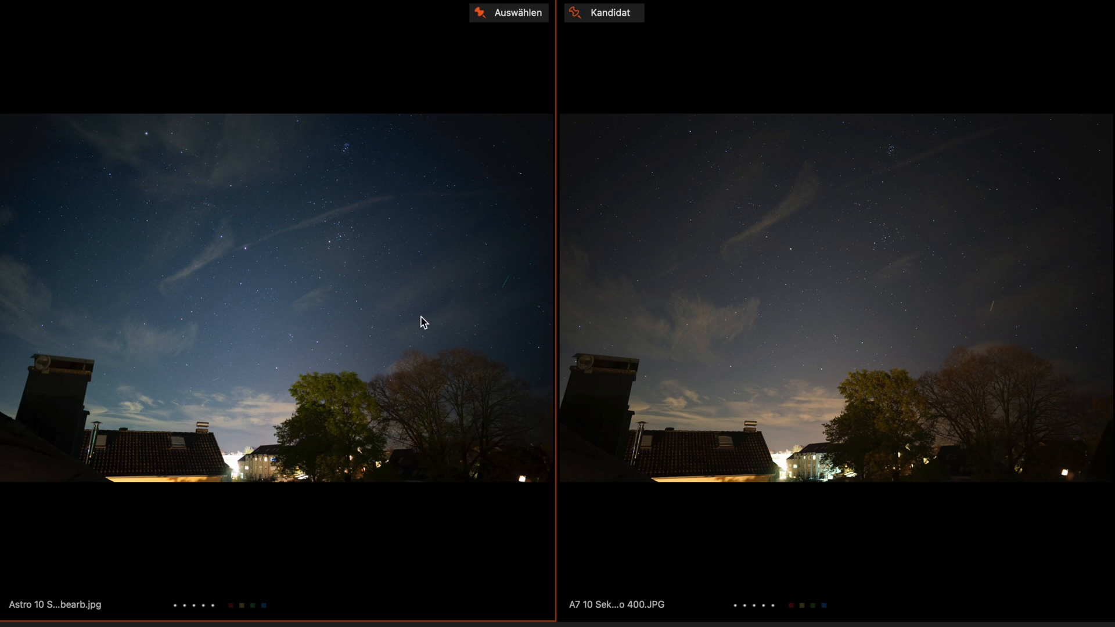
mouse_move(713, 273)
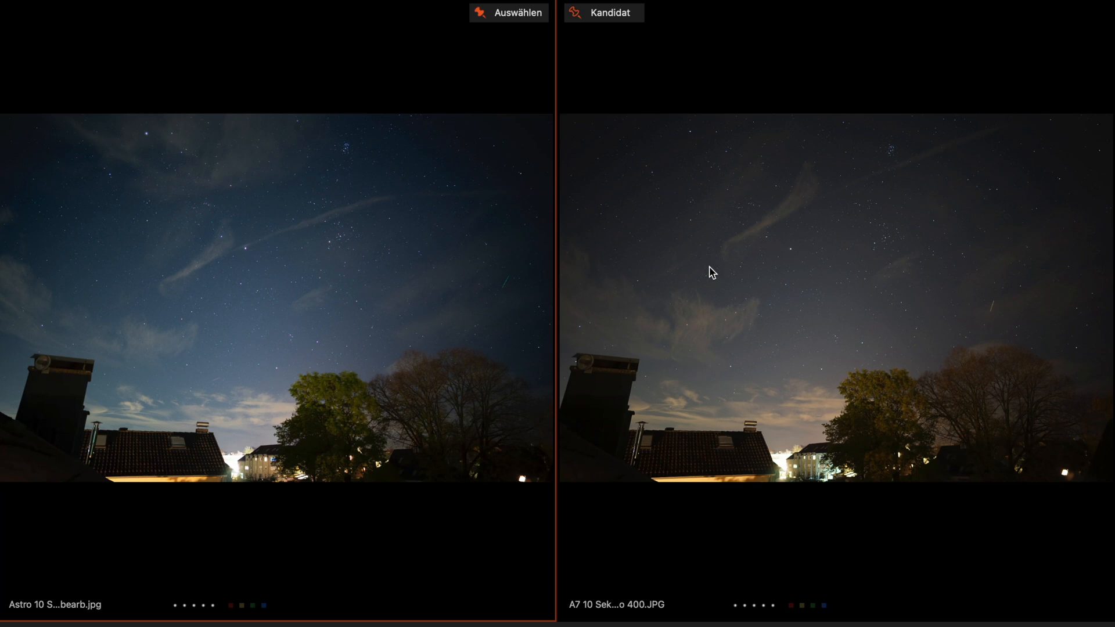
mouse_move(839, 224)
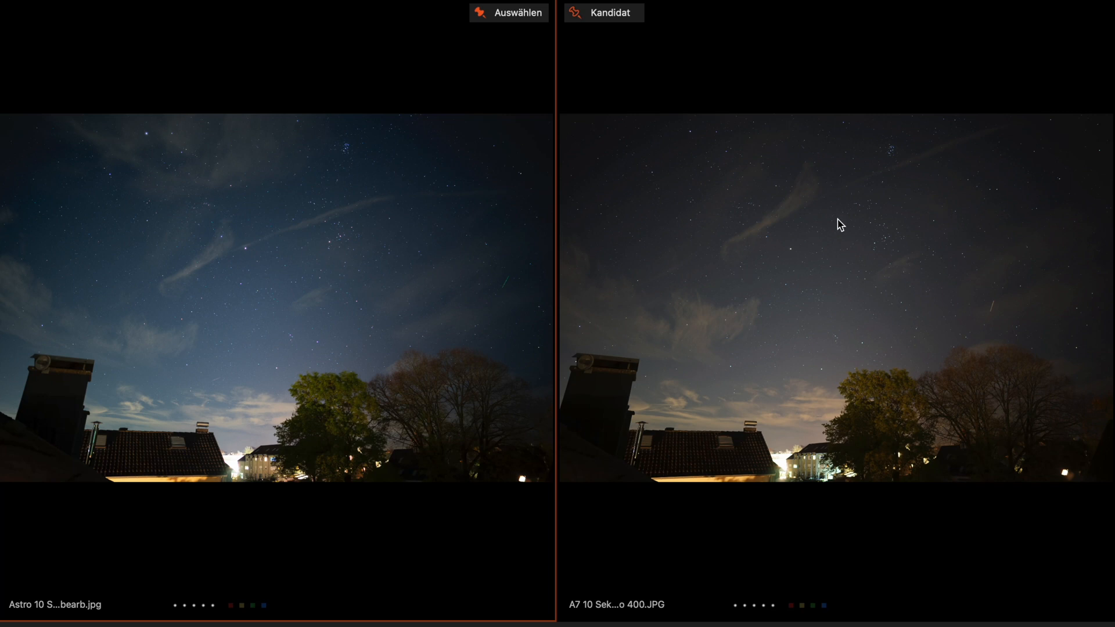
mouse_move(358, 258)
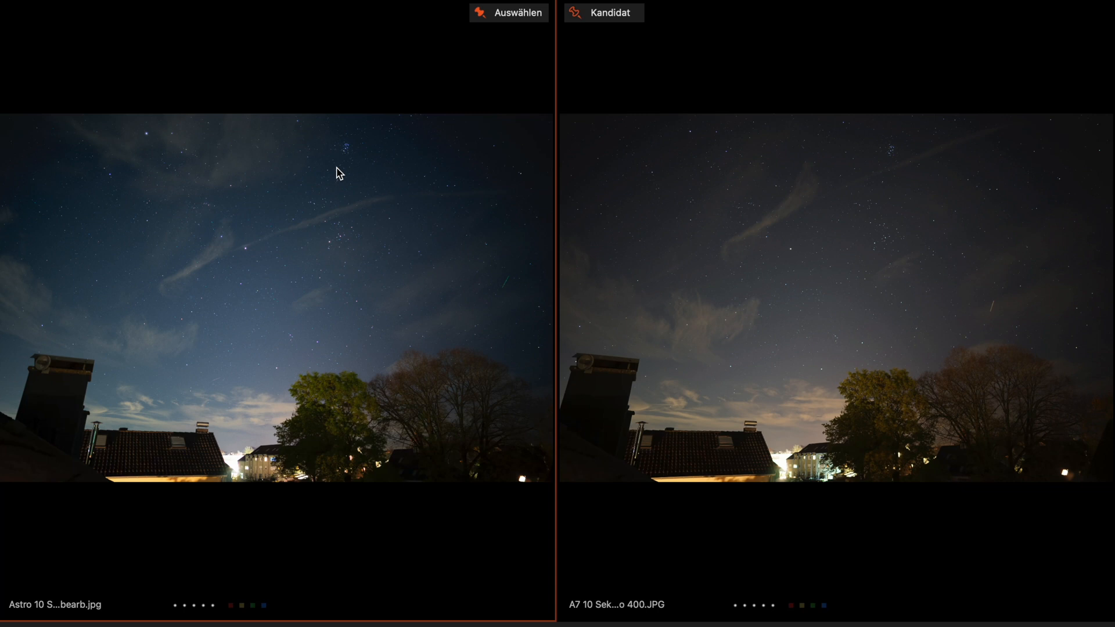
mouse_move(349, 159)
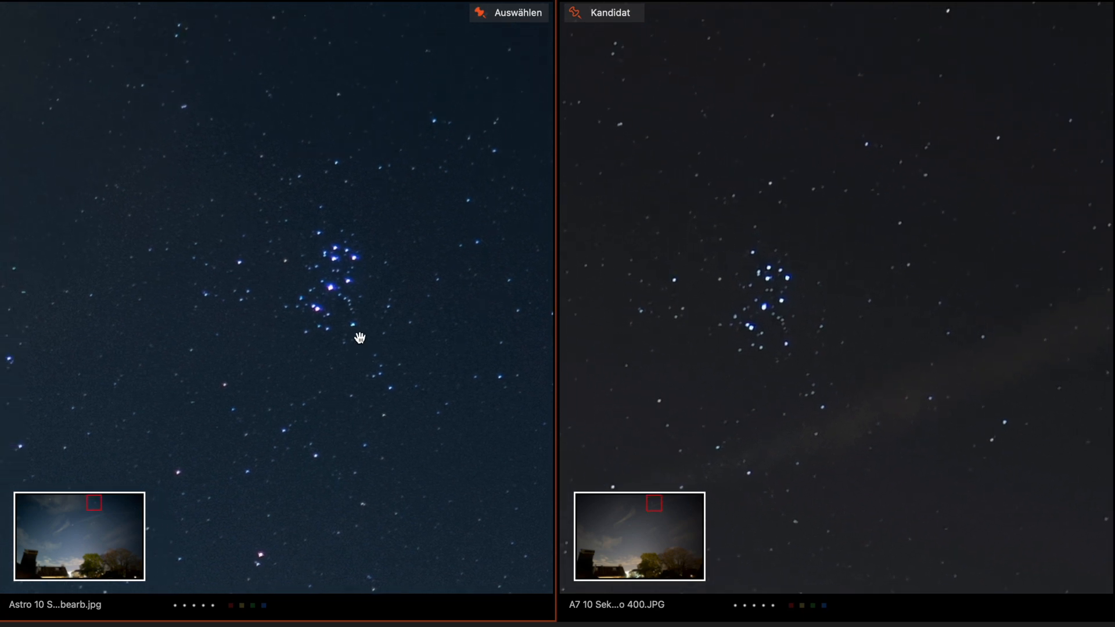
mouse_move(349, 297)
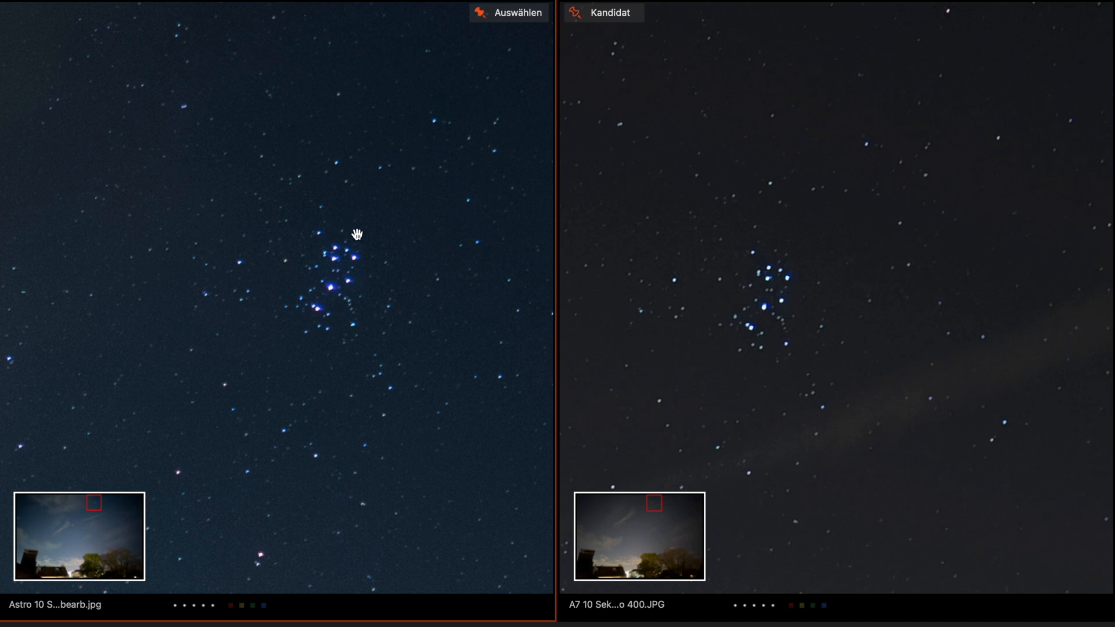
mouse_move(206, 181)
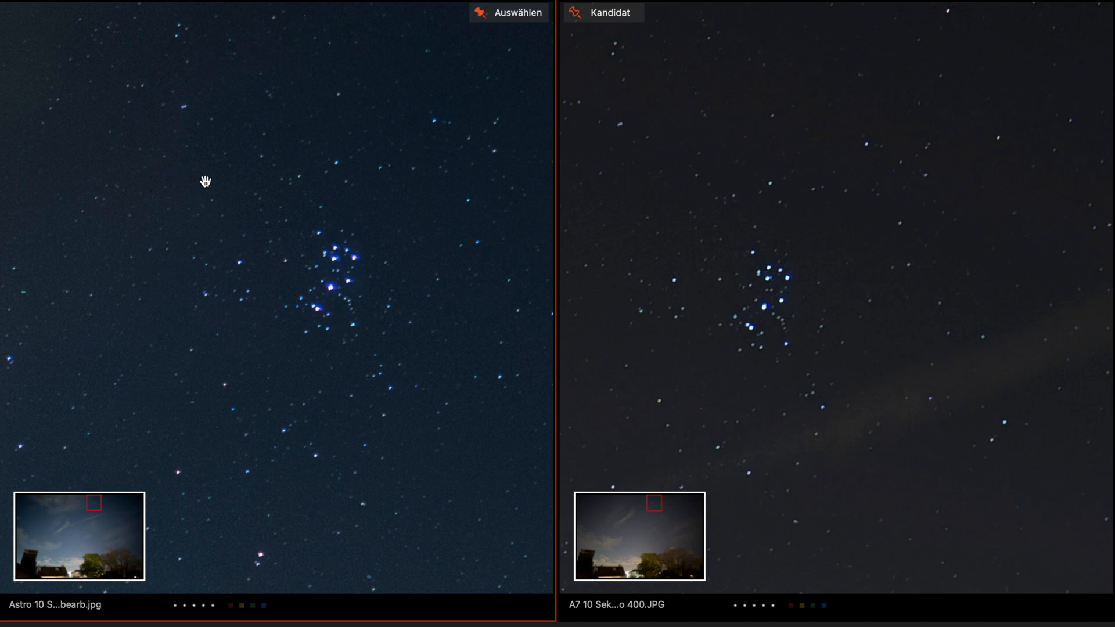
mouse_move(402, 204)
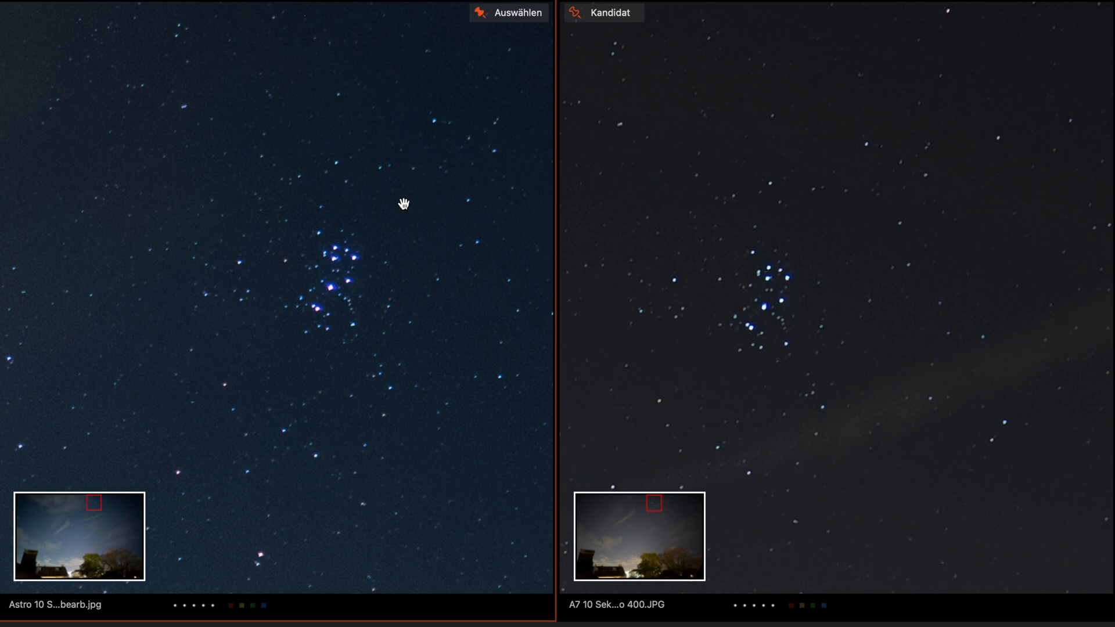
mouse_move(632, 191)
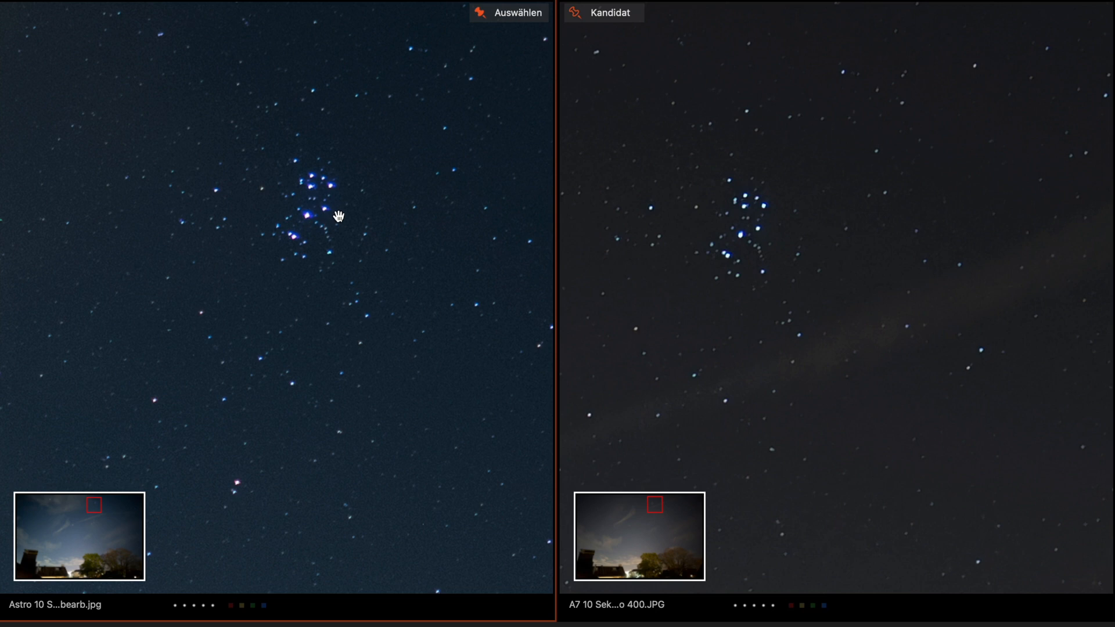
- Pan both synced 100% night views together to another patch of stars
left_click_drag(338, 215, 171, 260)
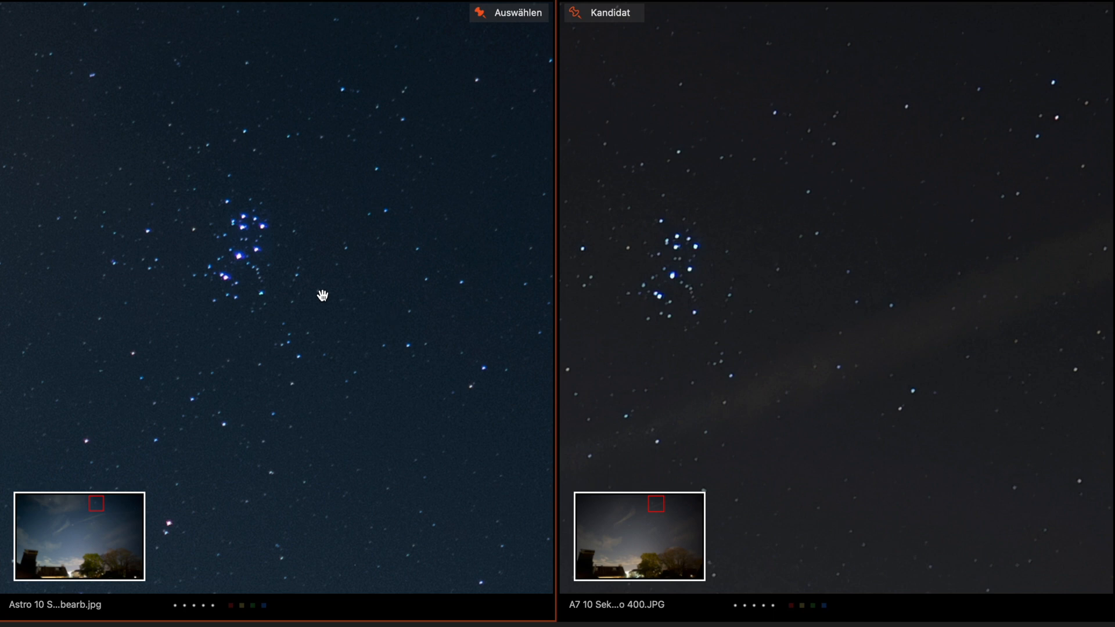
mouse_move(295, 254)
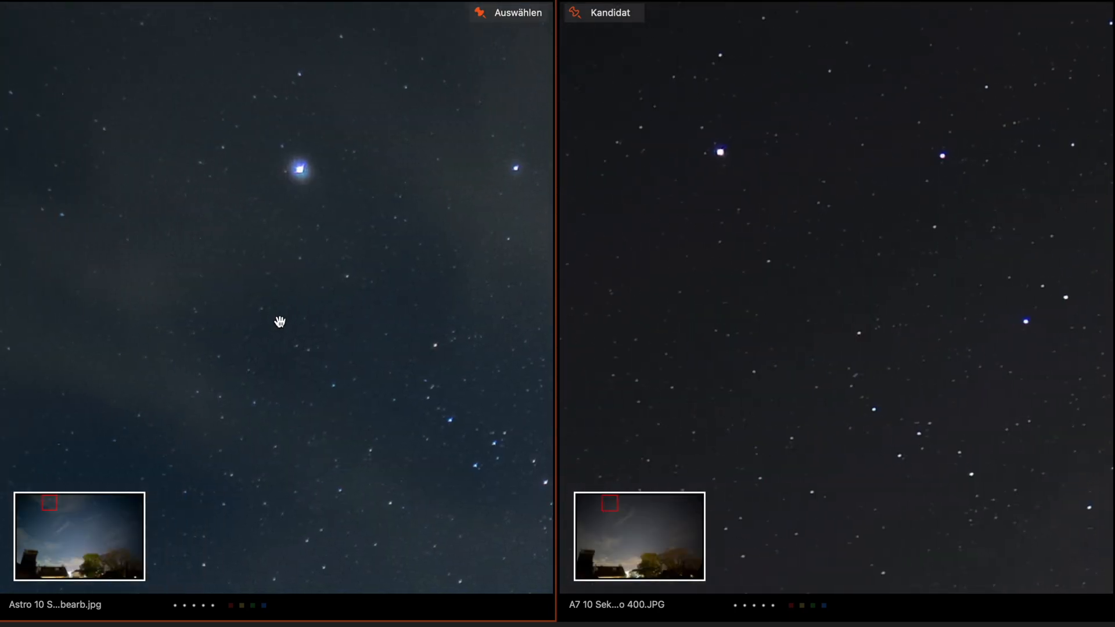
mouse_move(223, 203)
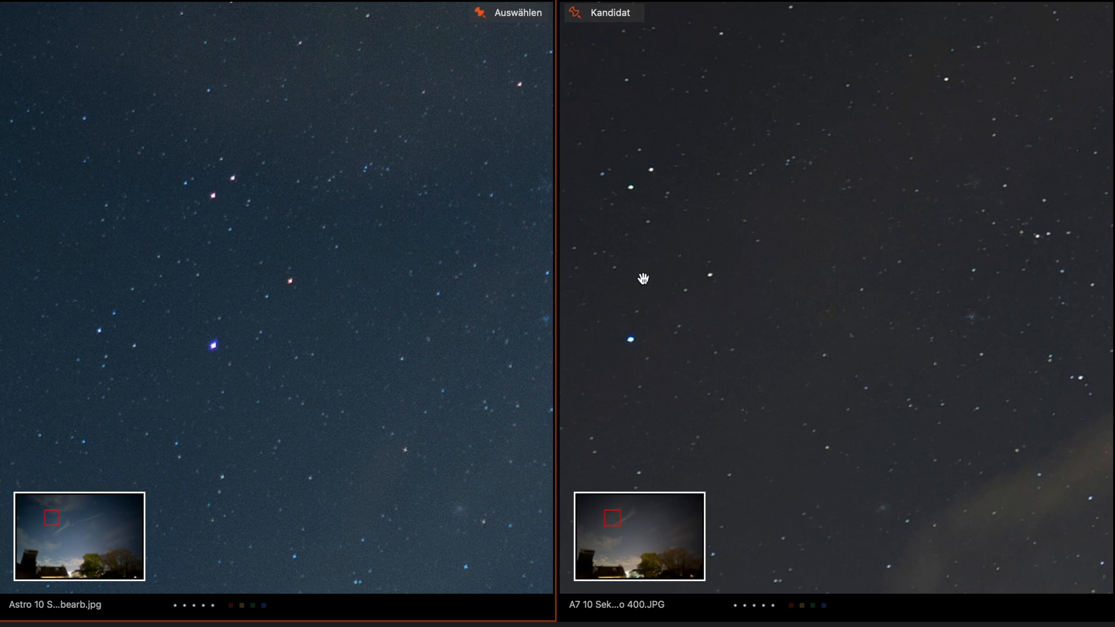
mouse_move(295, 272)
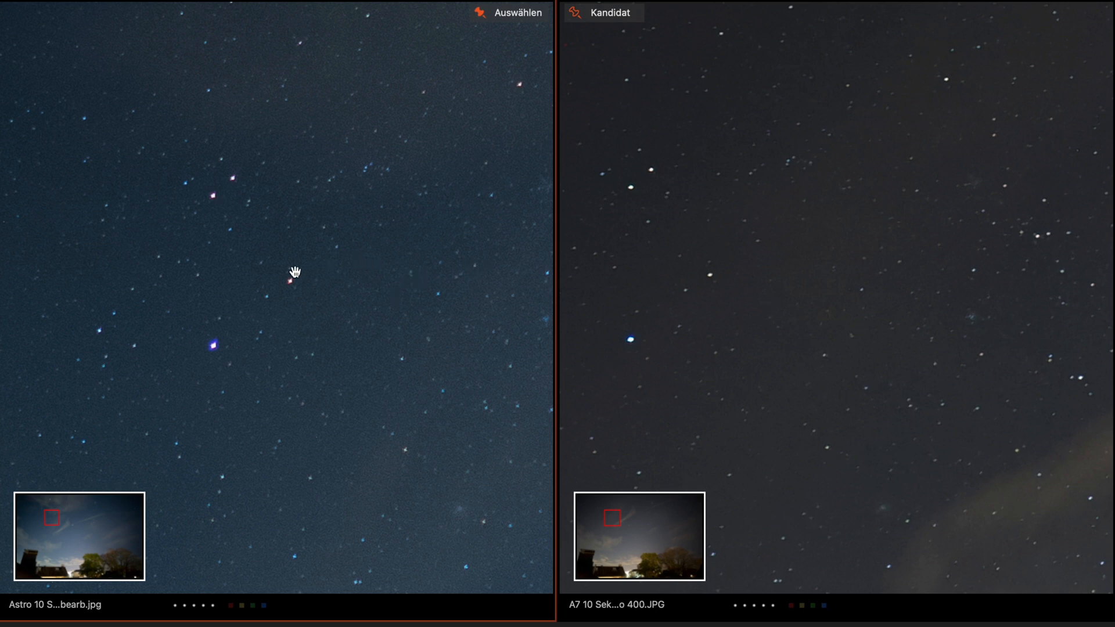